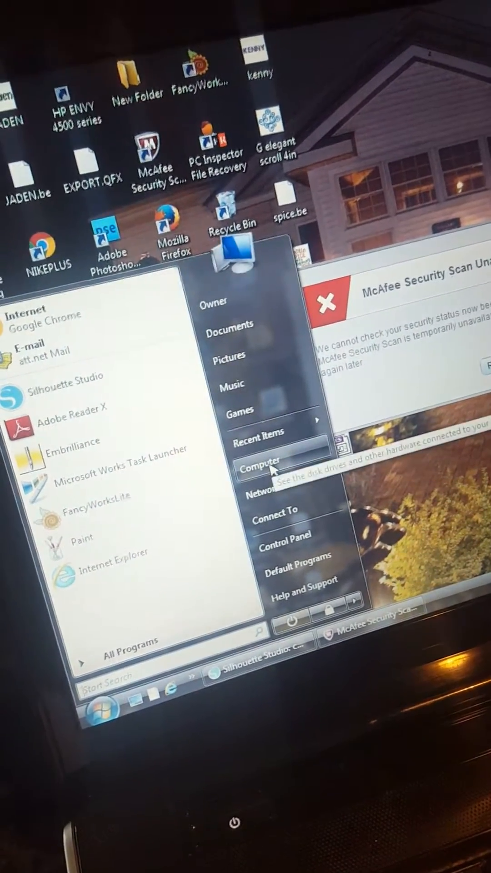
# Show the Computer window listing the hard disks and the Removable Disk (F:)
pyautogui.click(256, 466)
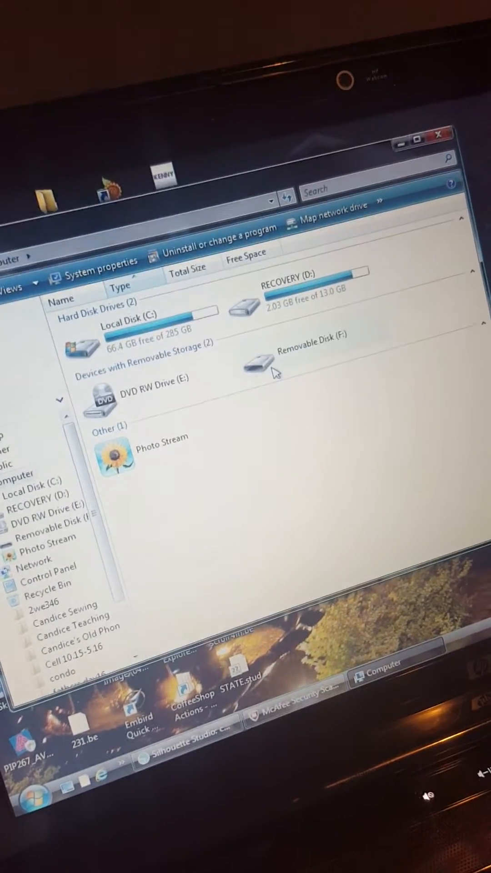
pyautogui.doubleClick(262, 362)
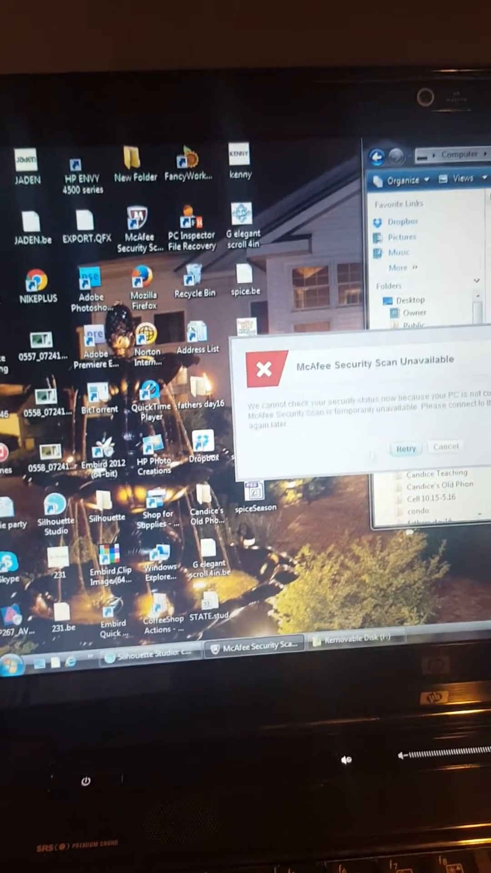
# Dismiss the McAfee Security Scan warning and return to the chaseToddler design
pyautogui.click(443, 445)
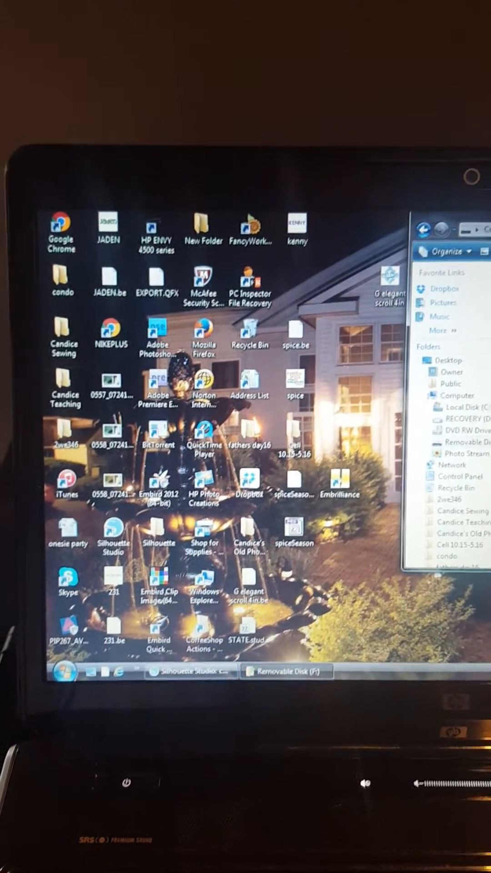
pyautogui.click(64, 672)
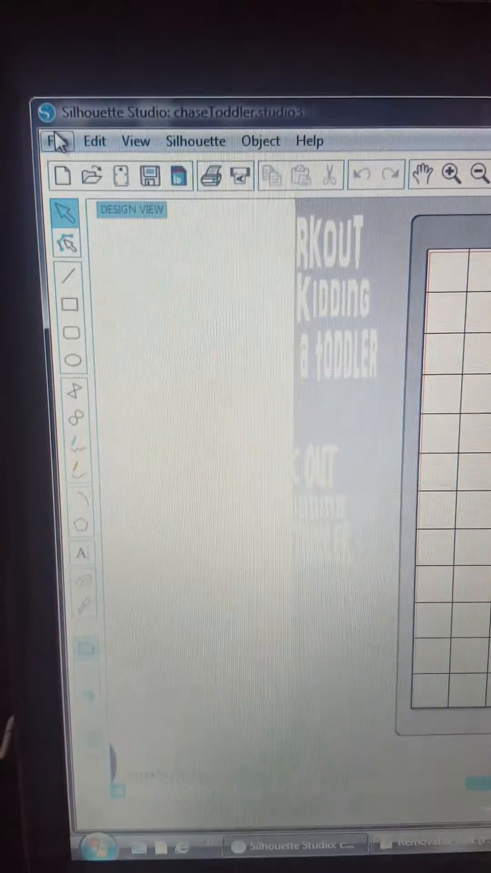
# Save a copy of chaseToddler.studio3 to the Desktop via Save As
pyautogui.click(55, 140)
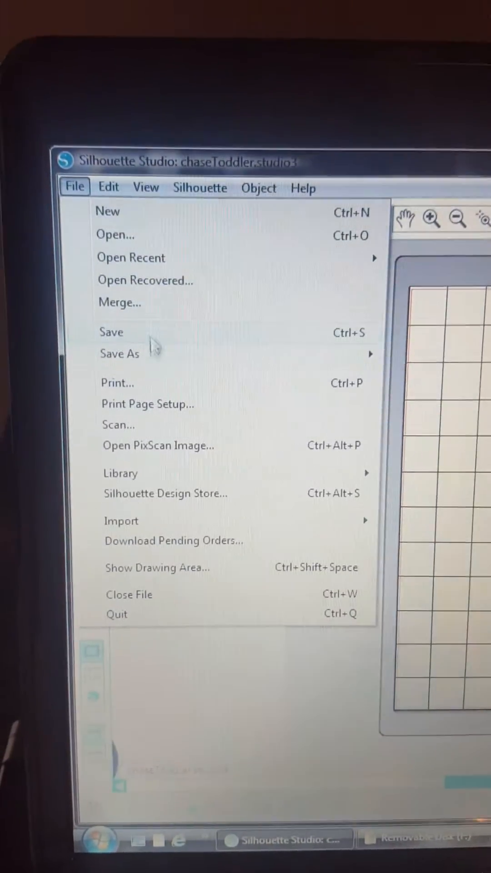
pyautogui.click(119, 354)
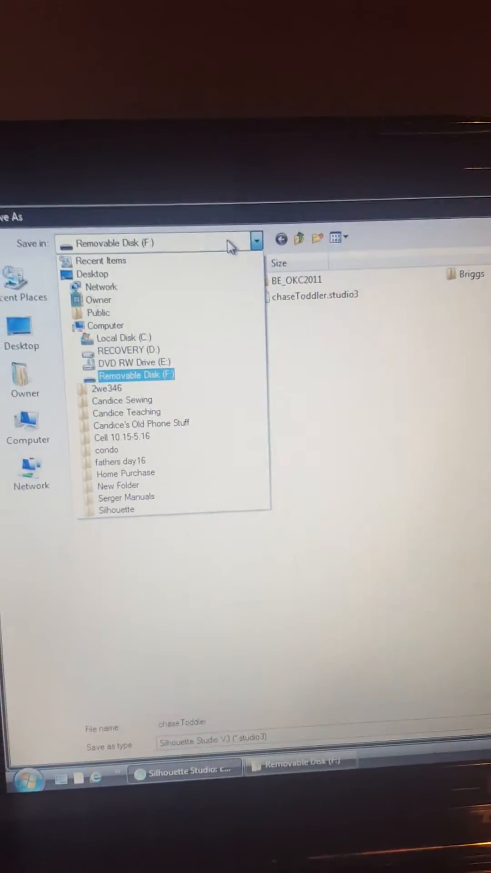
pyautogui.click(89, 291)
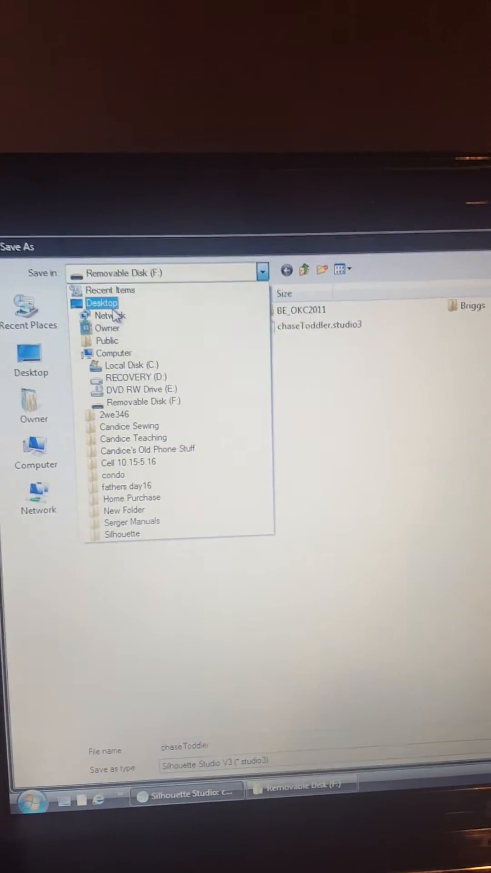
pyautogui.click(101, 303)
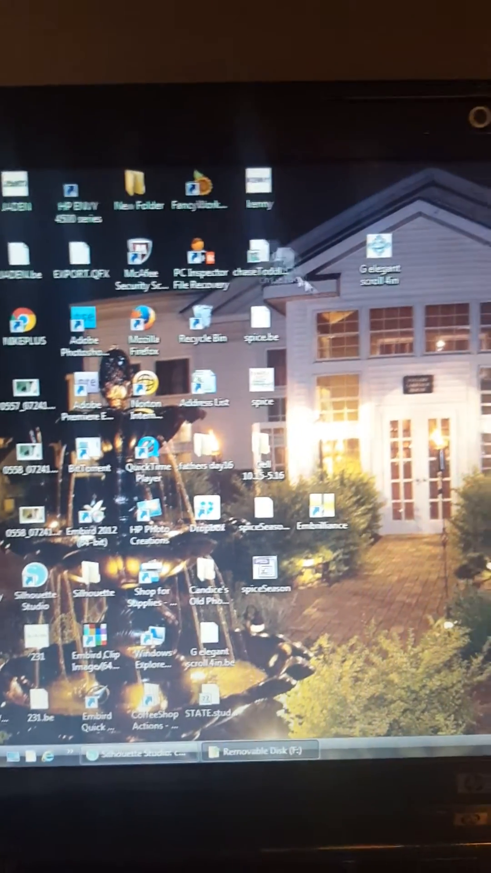
# Drop the desktop chaseToddler.studio3 onto Removable Disk (F:), choosing Copy and Replace
pyautogui.click(253, 753)
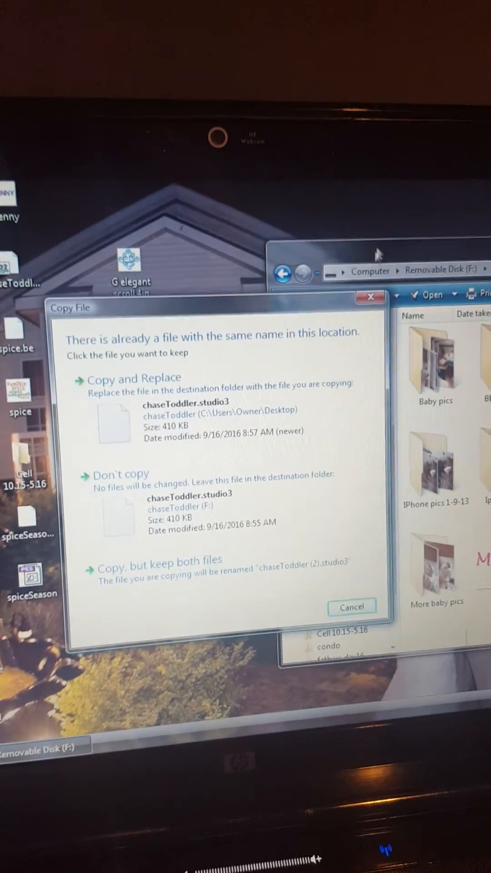
pyautogui.click(351, 606)
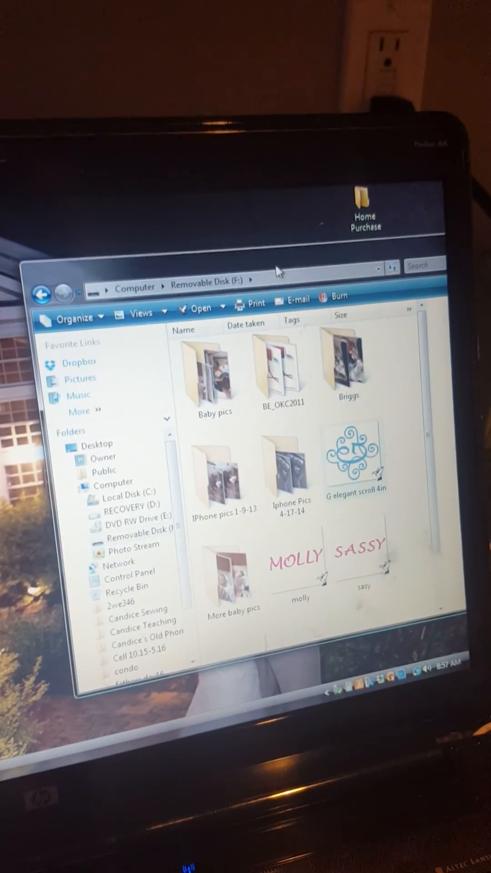